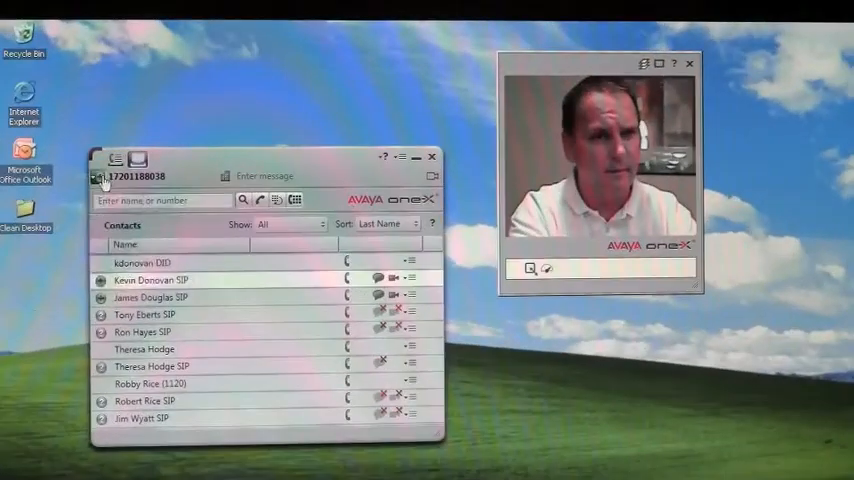
left_click(108, 176)
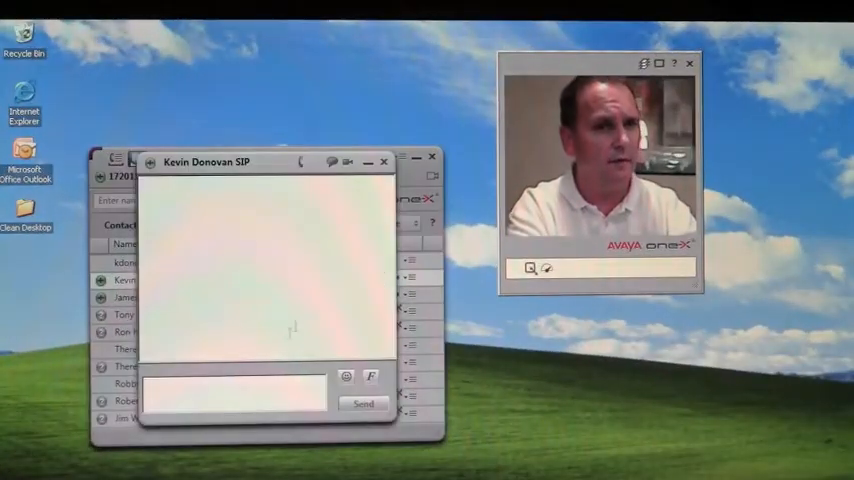
- Write the welcome-to-Avaya message and send it to the contact
type("Welcome to Avaya")
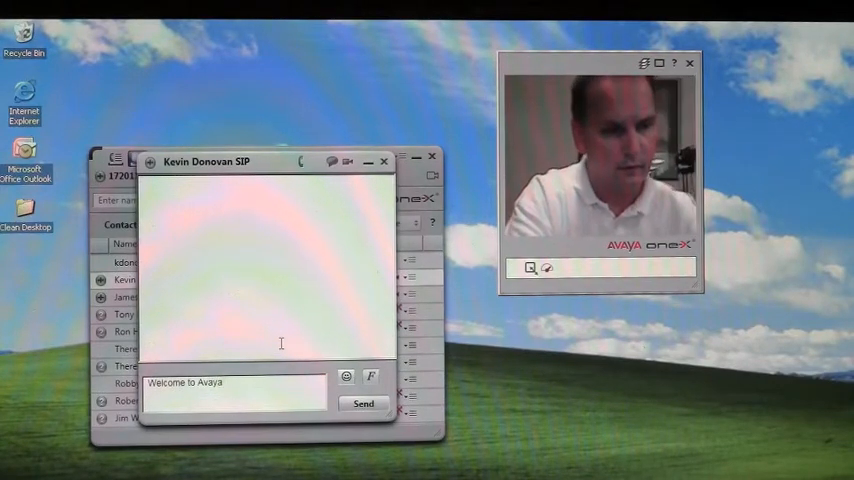
type("Gov")
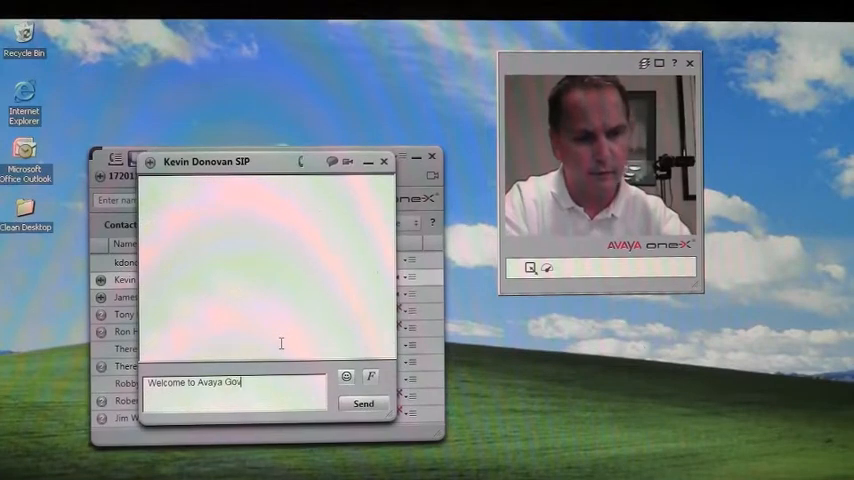
left_click(364, 404)
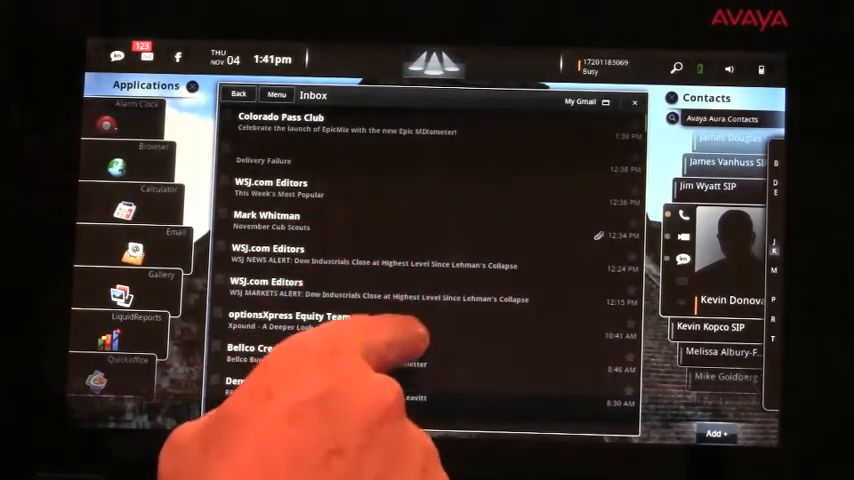
- Scroll down through the Inbox message list
scroll("down", 3)
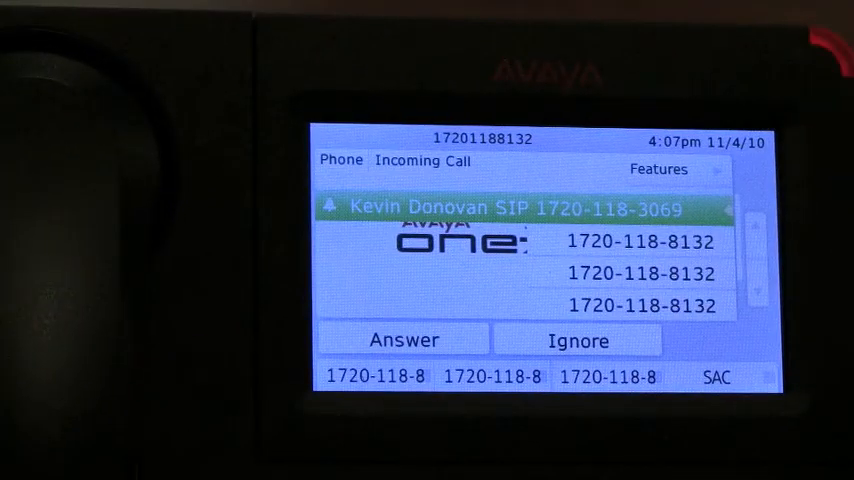
left_click(404, 340)
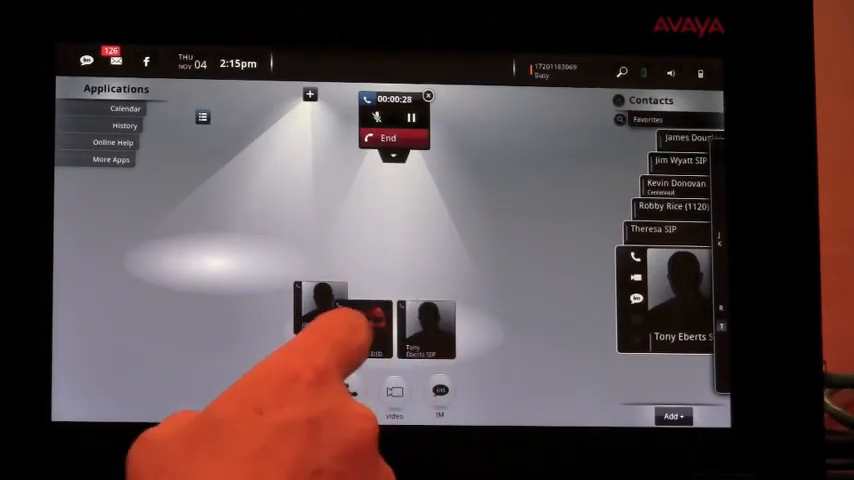
- Select both participant tiles so the call bar shows 2 selected
left_click(324, 320)
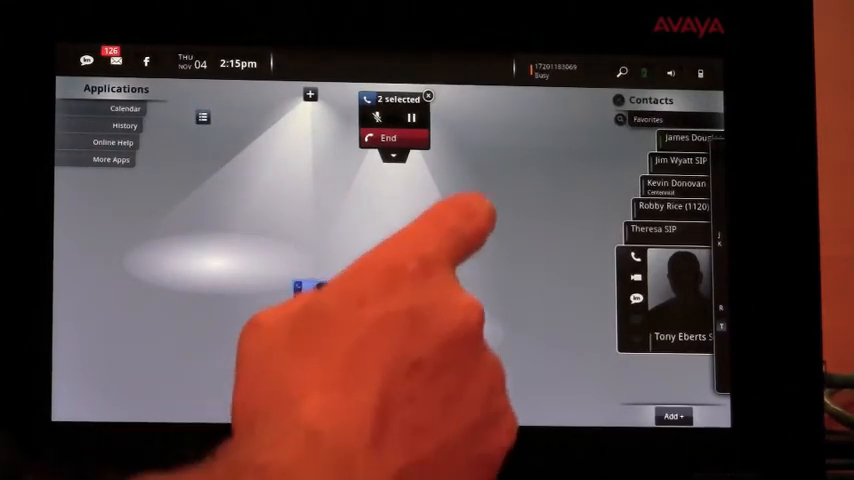